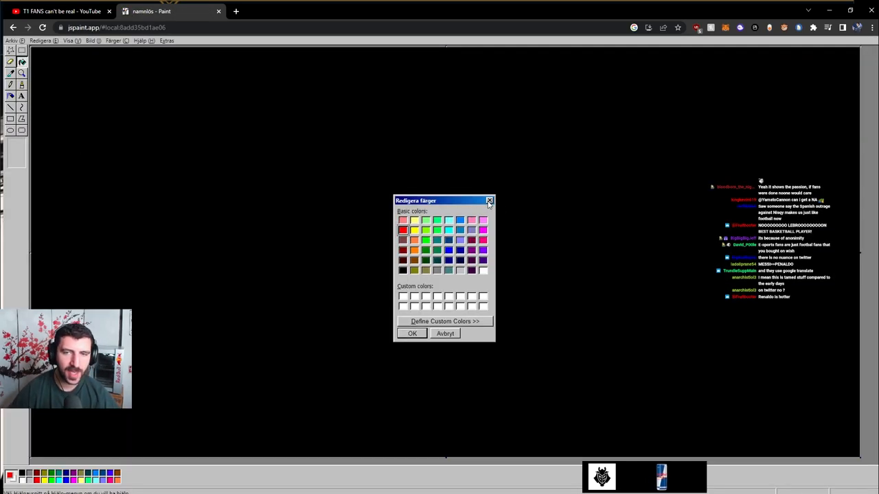
Step: Confirm red, draw the baseline under the bell curve and label both tails 'Extremes'
{"action": "left_click", "coordinate": [489, 200]}
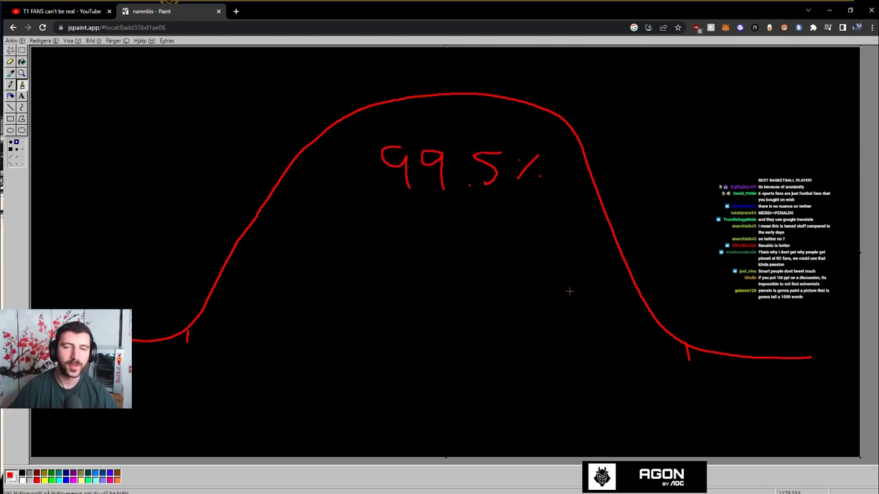
{"action": "left_click_drag", "start_coordinate": [134, 371], "coordinate": [817, 368]}
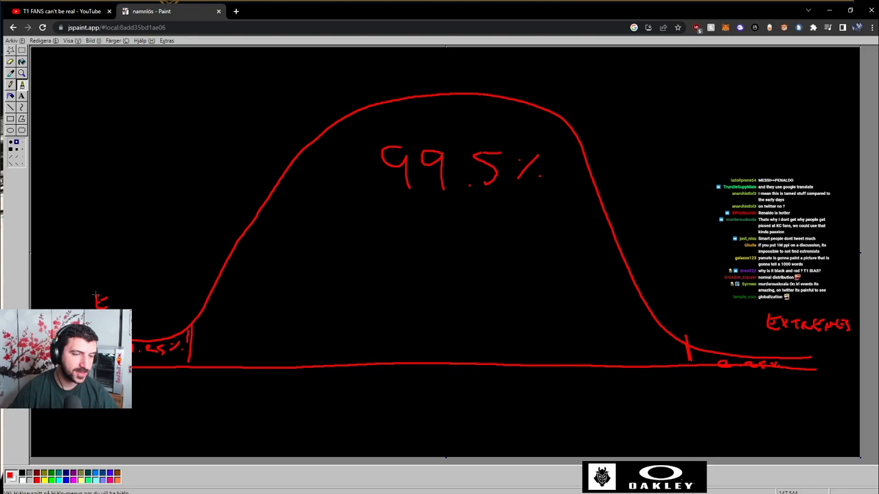
{"action": "left_click_drag", "start_coordinate": [96, 295], "coordinate": [181, 305]}
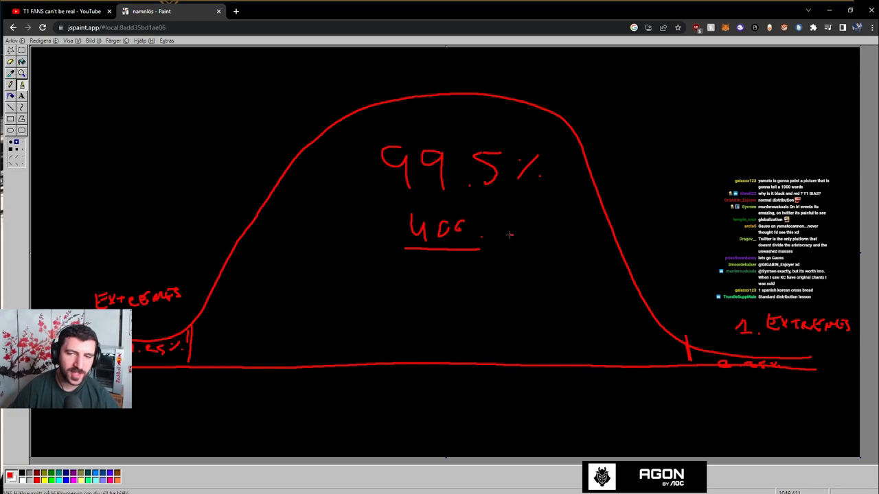
Step: Finish writing 400.000 under 99.5% and box the right Extremes label
{"action": "left_click_drag", "start_coordinate": [494, 230], "coordinate": [560, 227]}
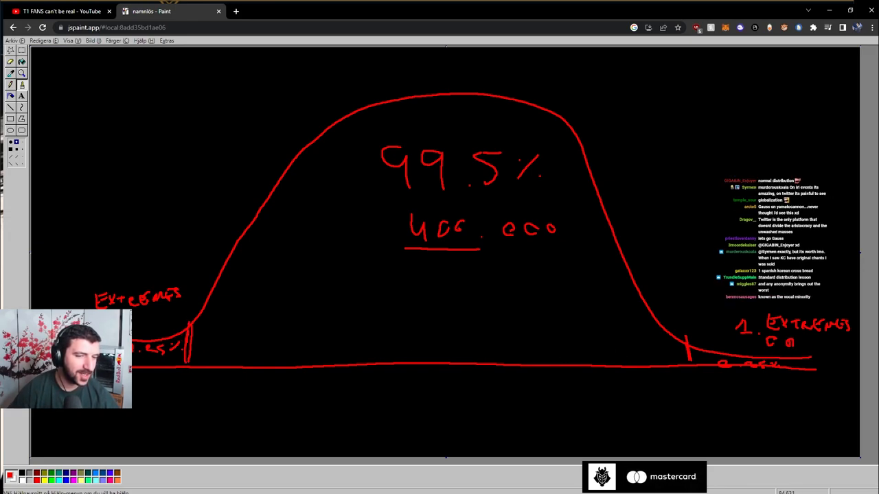
{"action": "left_click_drag", "start_coordinate": [693, 305], "coordinate": [862, 357]}
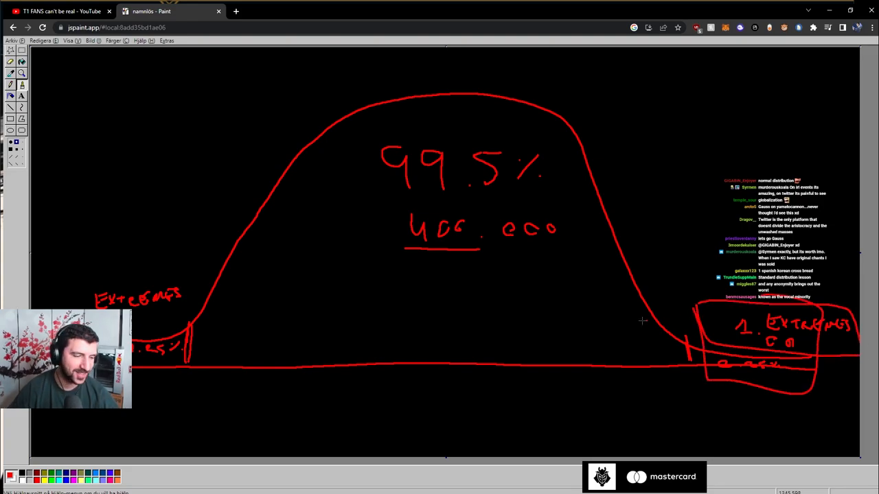
{"action": "mouse_move", "coordinate": [615, 344]}
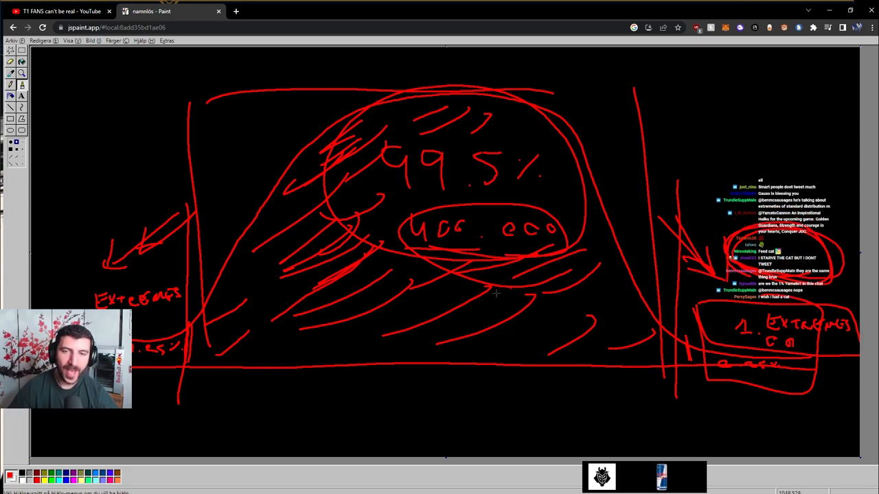
{"action": "mouse_move", "coordinate": [248, 430]}
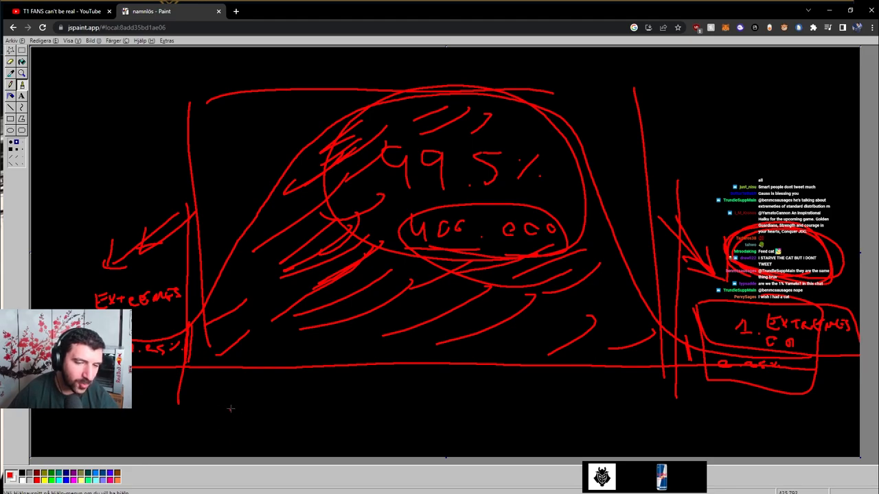
Step: Write 1% below the baseline and draw a box around it
{"action": "left_click_drag", "start_coordinate": [226, 399], "coordinate": [237, 423]}
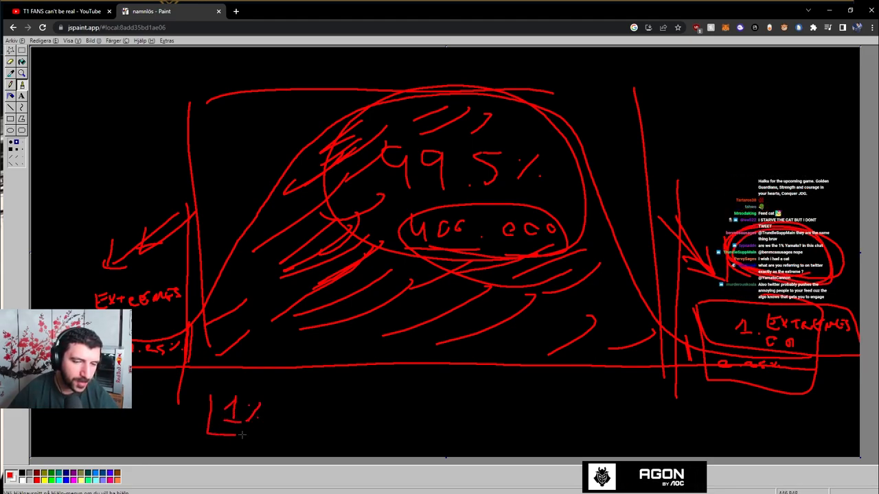
{"action": "left_click_drag", "start_coordinate": [206, 398], "coordinate": [272, 432]}
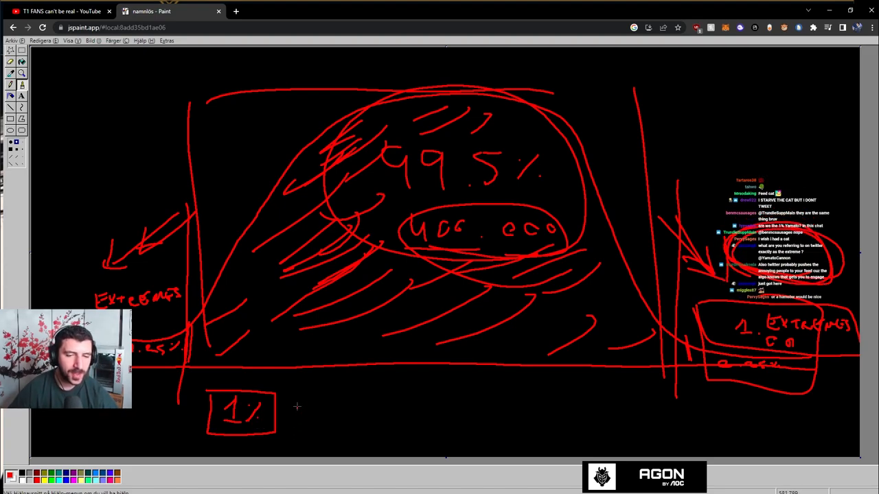